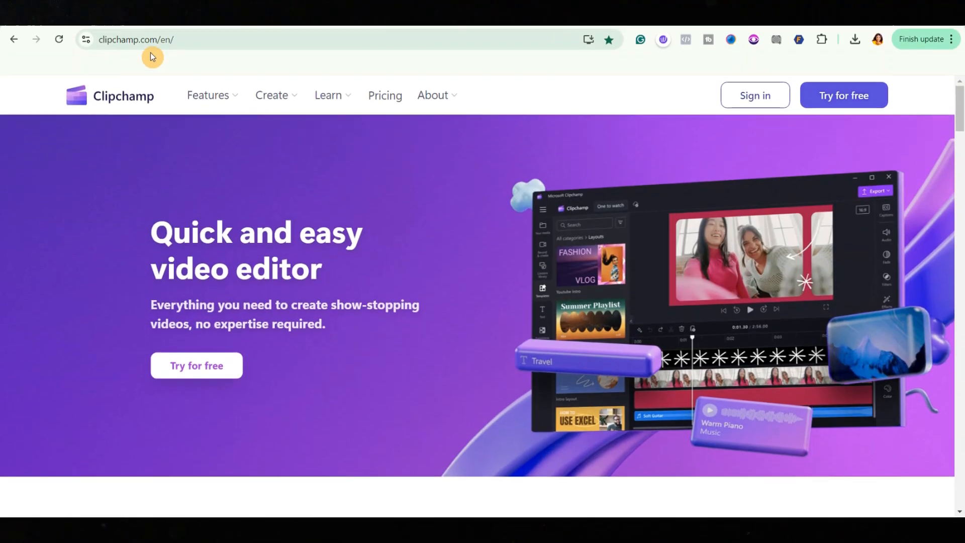
# - Scroll down the Clipchamp landing page toward the sign-in entry
pyautogui.scroll(-3)
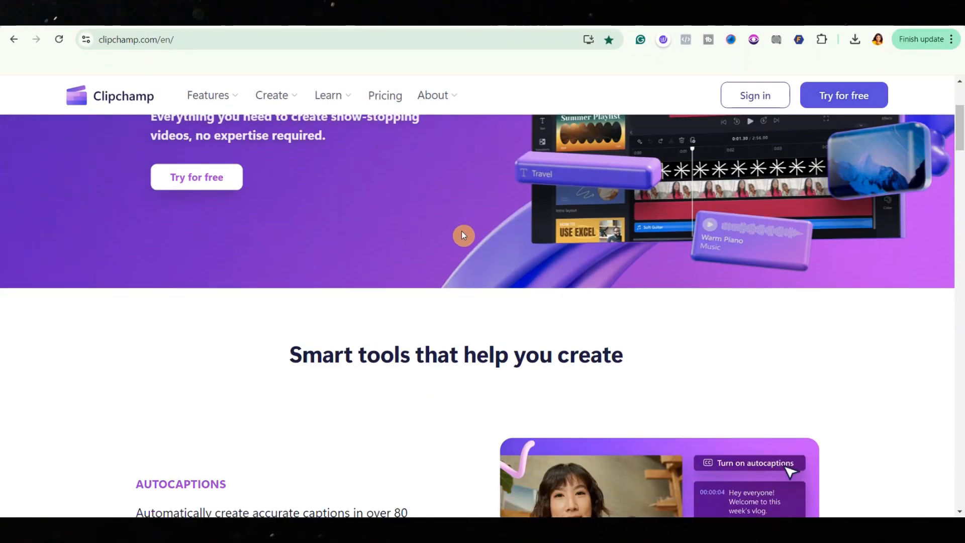
pyautogui.scroll(-3)
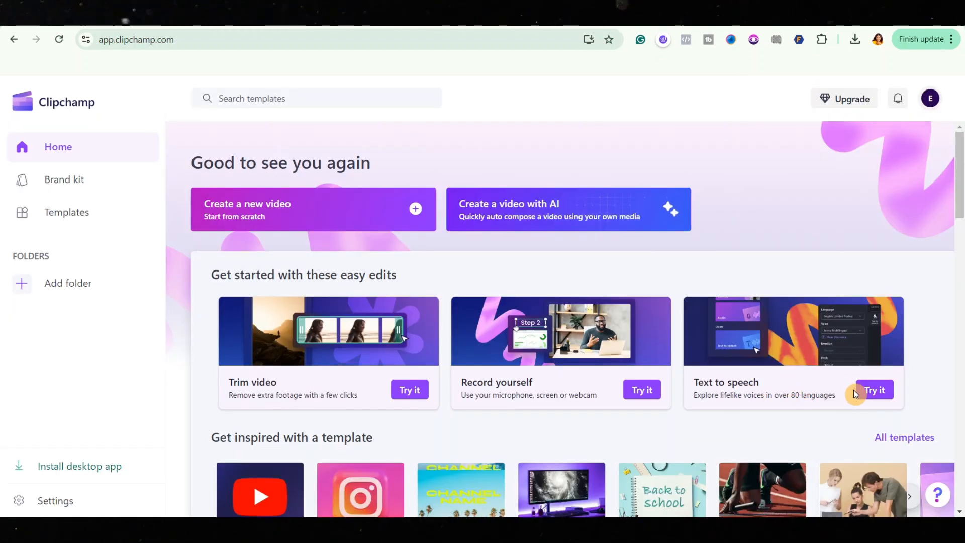
# - Start a text-to-speech clip with default vocal pitch and a pace slowed below 1x
pyautogui.click(874, 390)
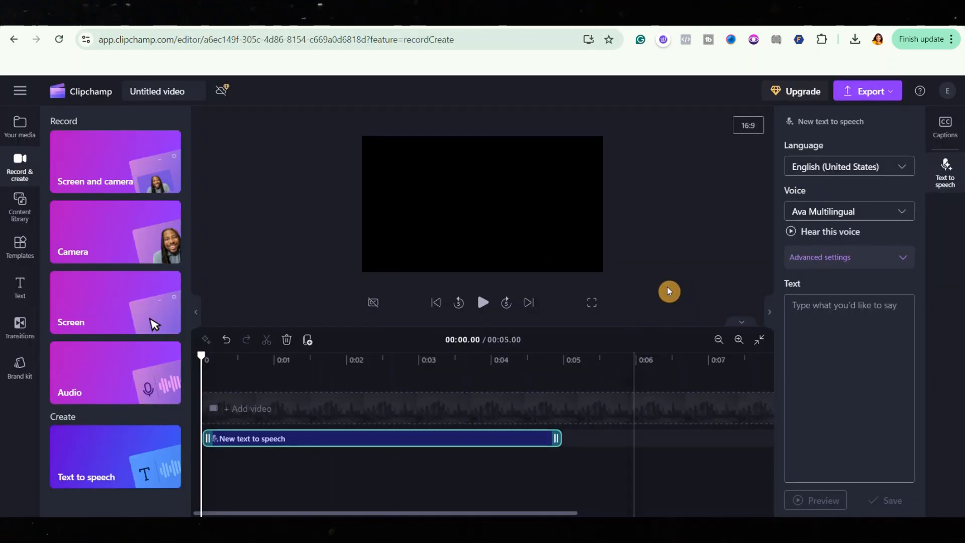
pyautogui.click(849, 166)
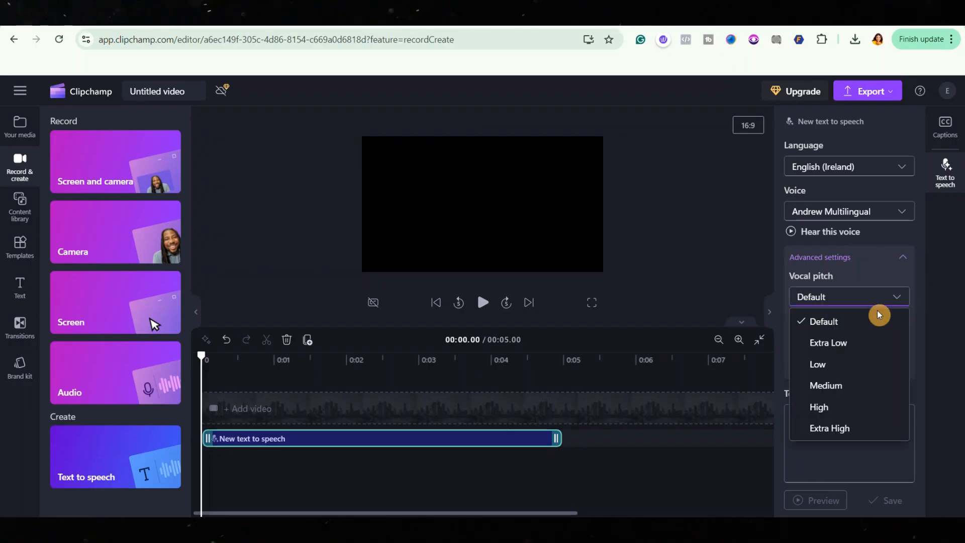
pyautogui.click(823, 321)
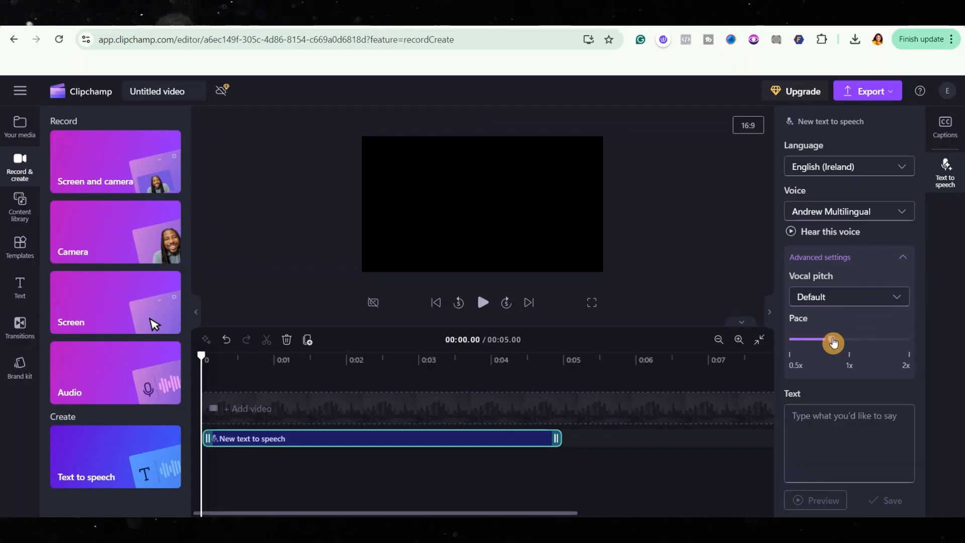
pyautogui.click(820, 258)
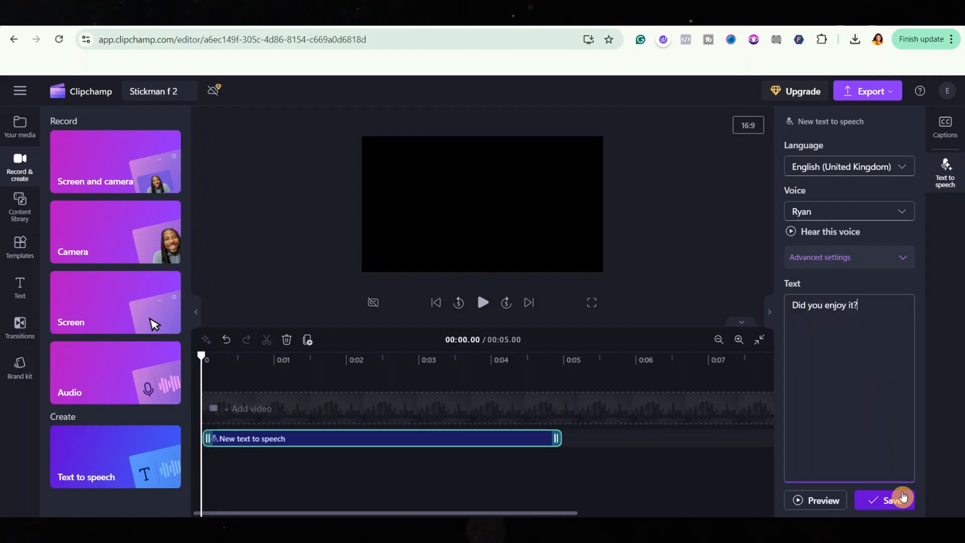
# - Save the line "Did you enjoy it?" in the English (UK) Ryan voice as audio
pyautogui.click(892, 500)
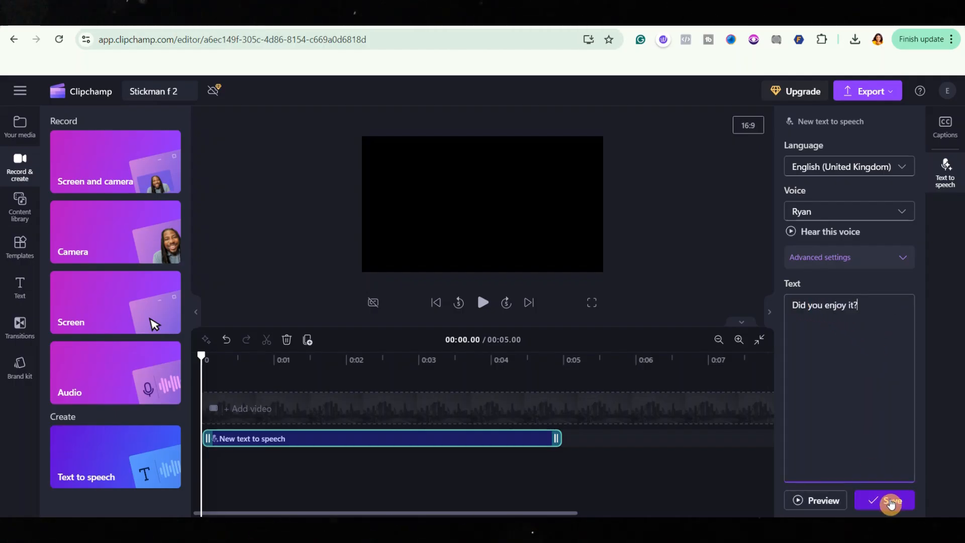
pyautogui.click(890, 500)
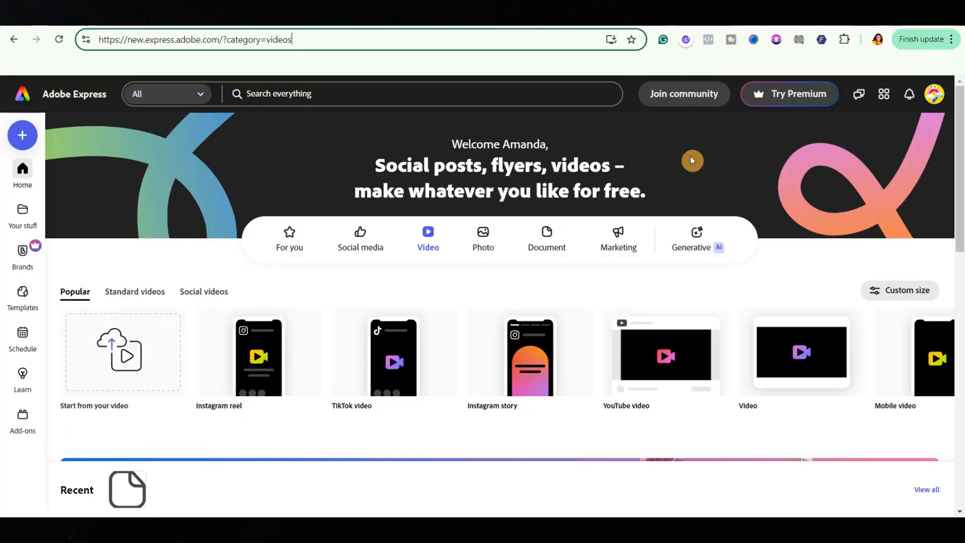
# - Reach Video Quick actions and launch the Animate from audio tool
pyautogui.scroll(-3)
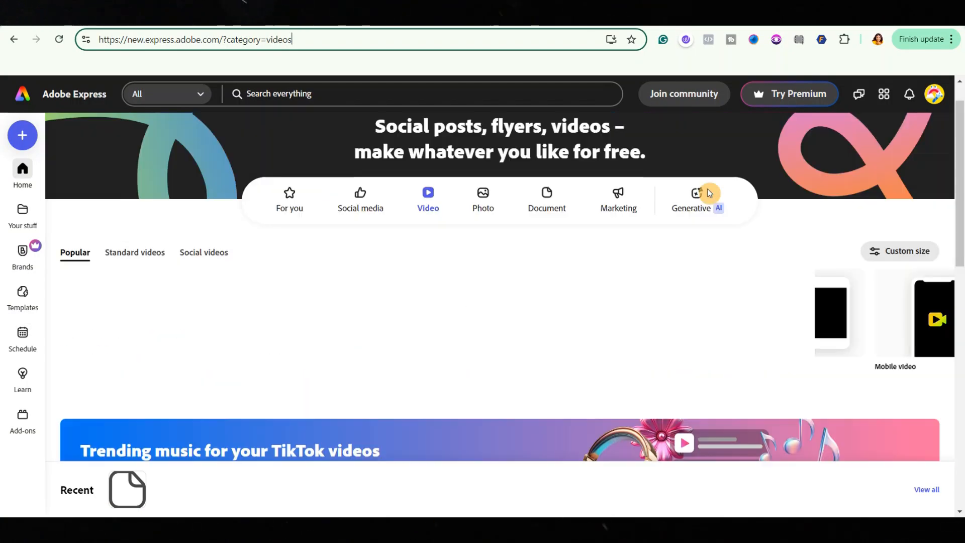
pyautogui.scroll(-3)
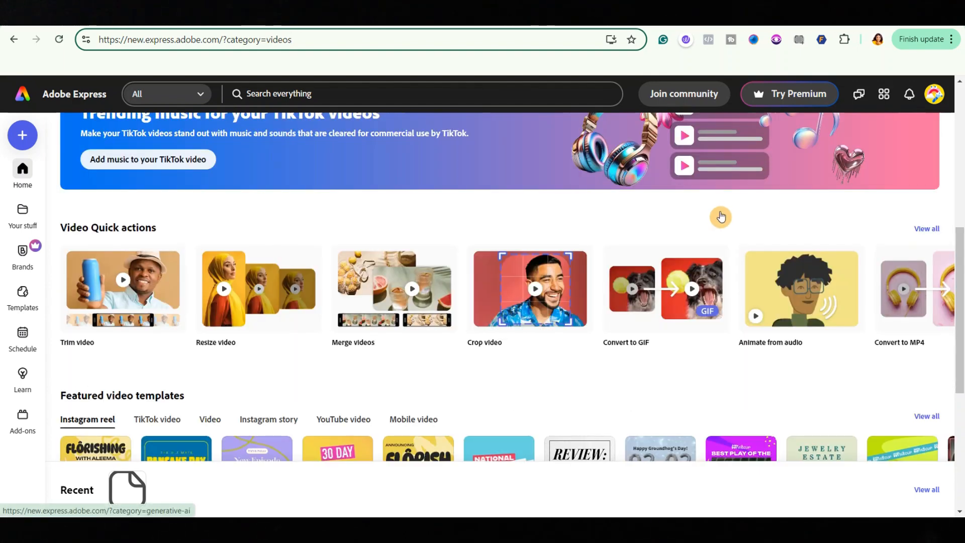
pyautogui.moveTo(801, 304)
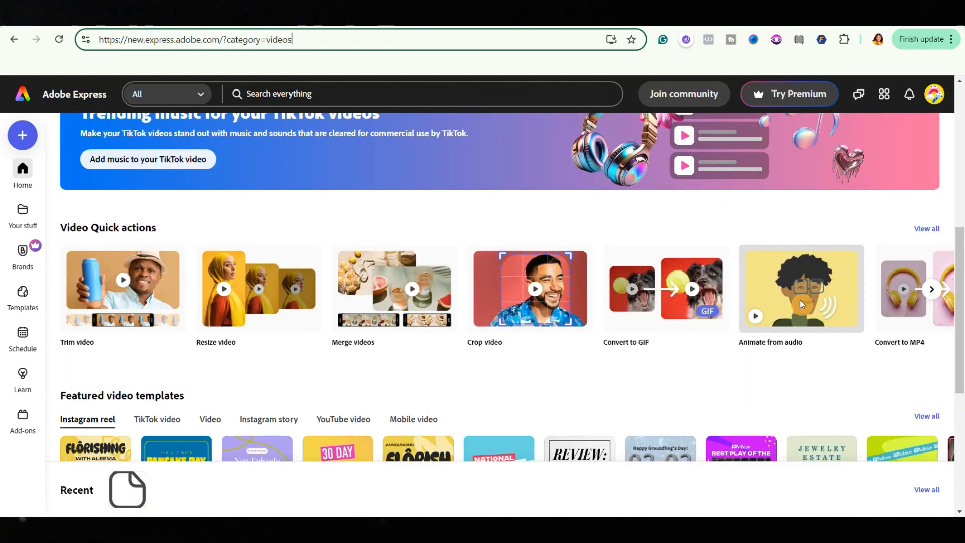
pyautogui.click(801, 288)
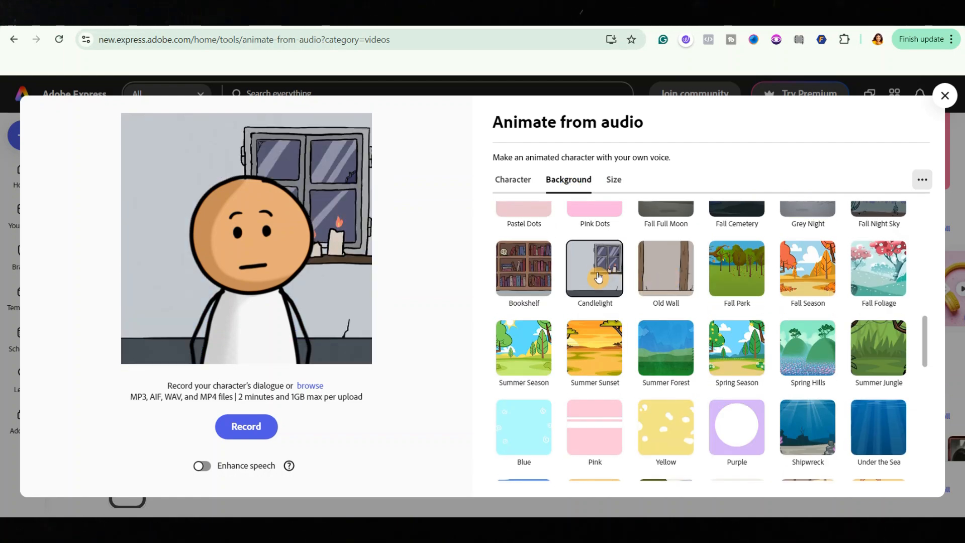
# - Scale the stickman to 55%, choose Story/Reels 9:16, and browse for a dialogue file
pyautogui.click(512, 179)
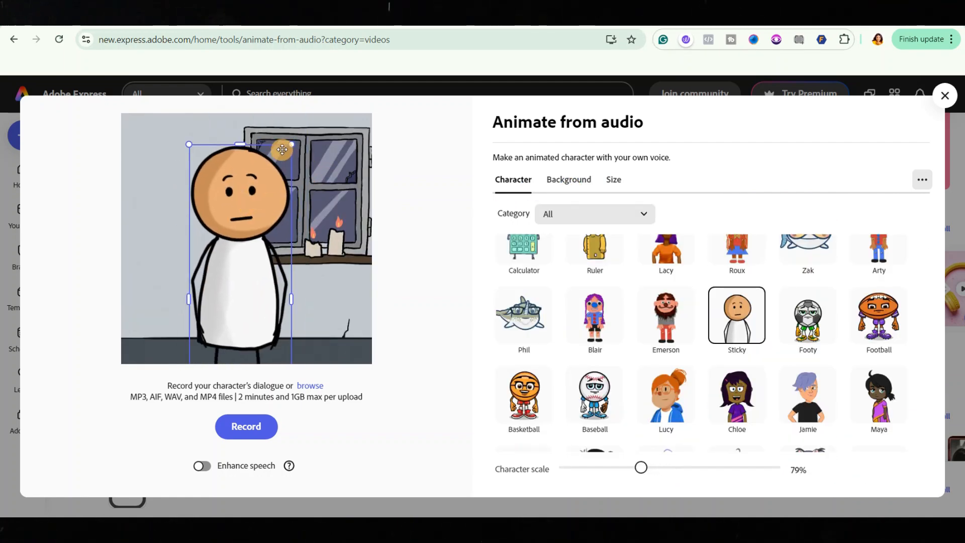
pyautogui.moveTo(640, 467); pyautogui.dragTo(616, 467)
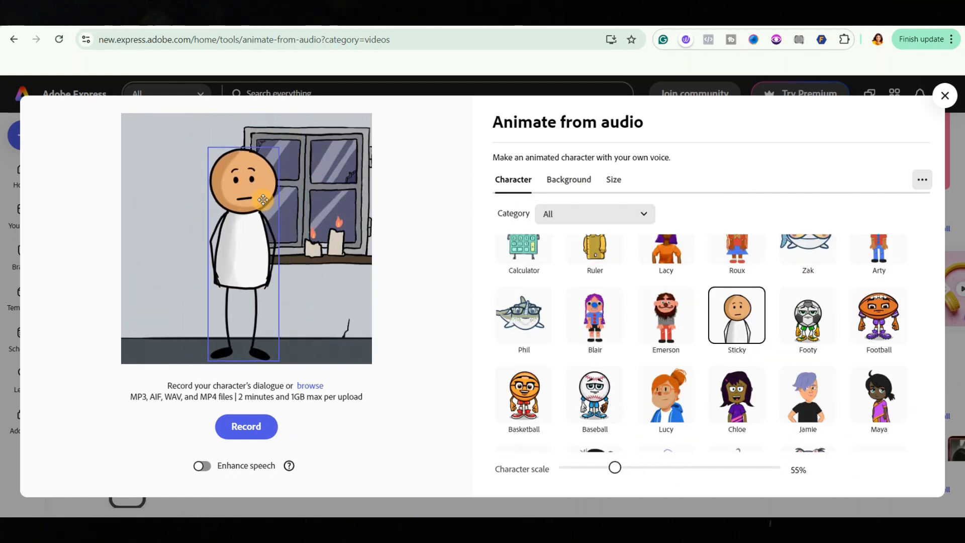
pyautogui.click(613, 179)
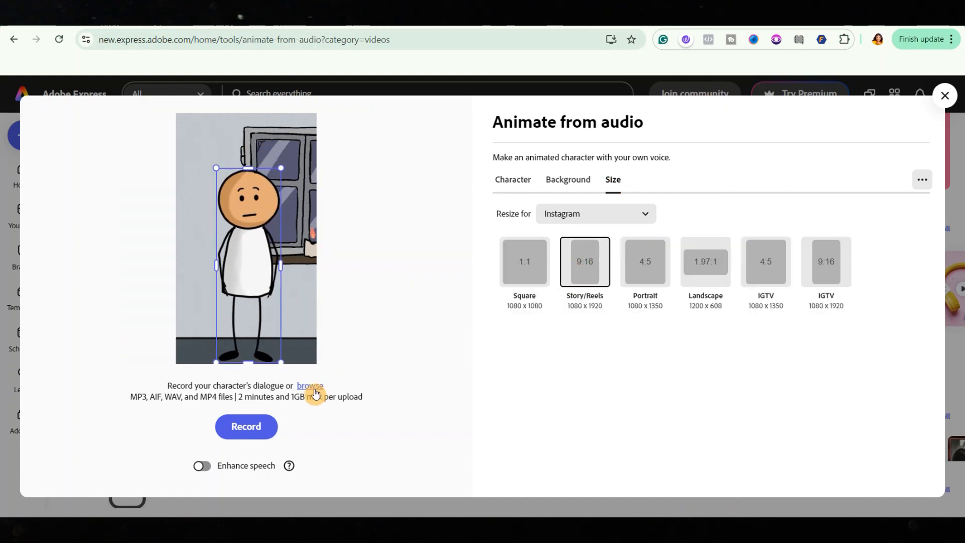
pyautogui.click(310, 386)
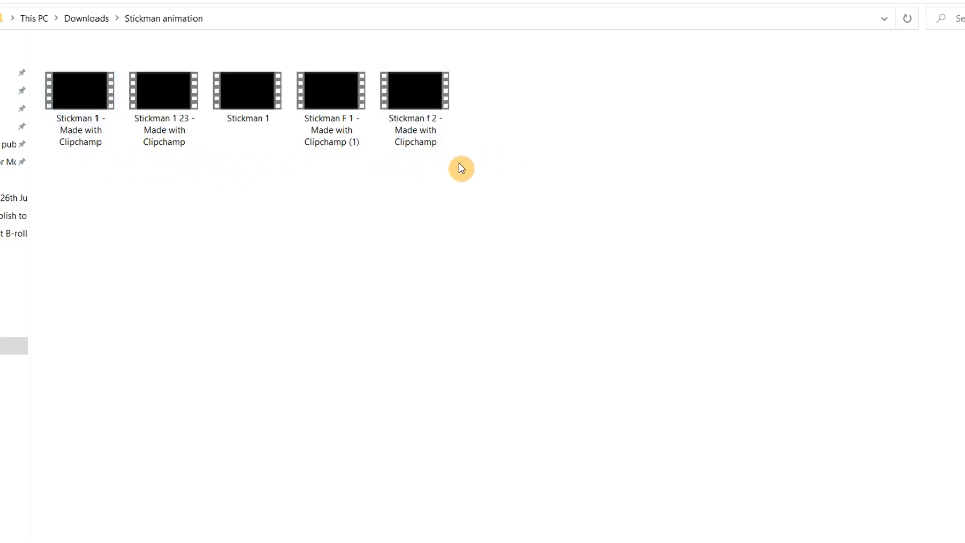
# - Select Stickman 1 - Made with Clipchamp in the Stickman animation folder
pyautogui.click(80, 91)
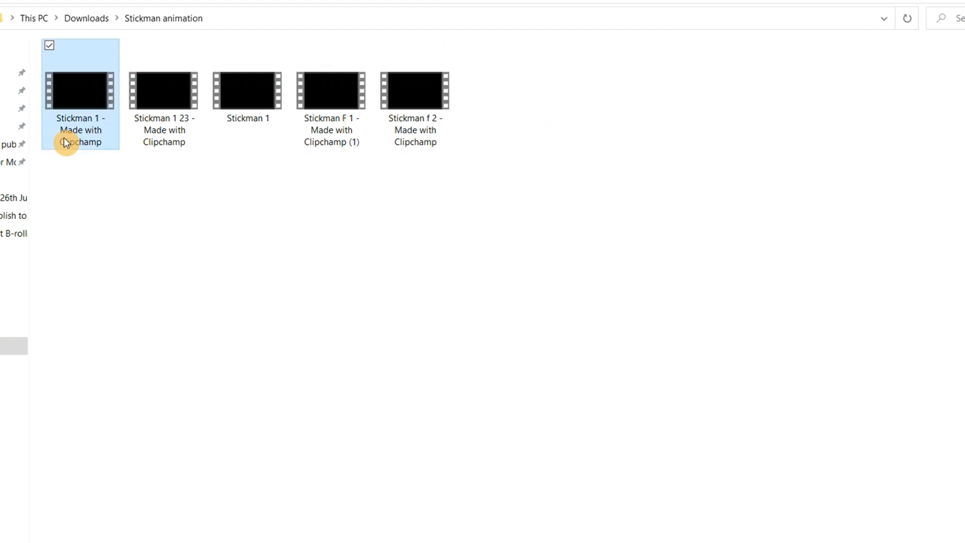
pyautogui.moveTo(87, 147)
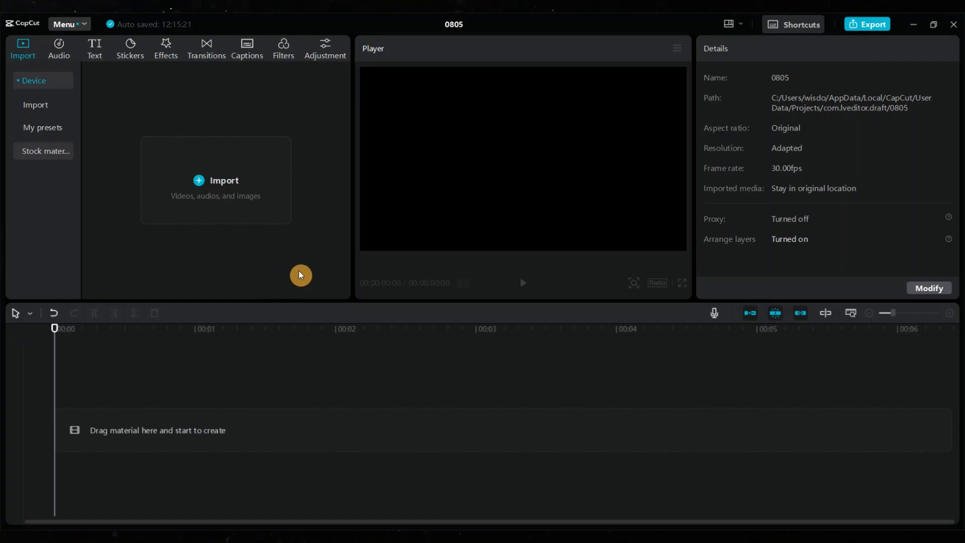
# - Import the Stickman 1 video, place its extracted audio on the timeline and export it as WAV
pyautogui.click(58, 48)
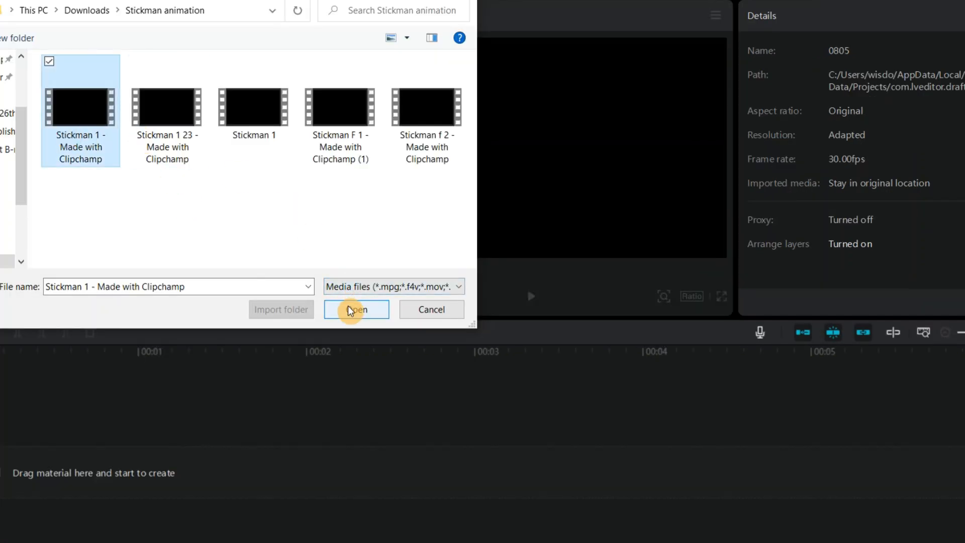
pyautogui.click(356, 309)
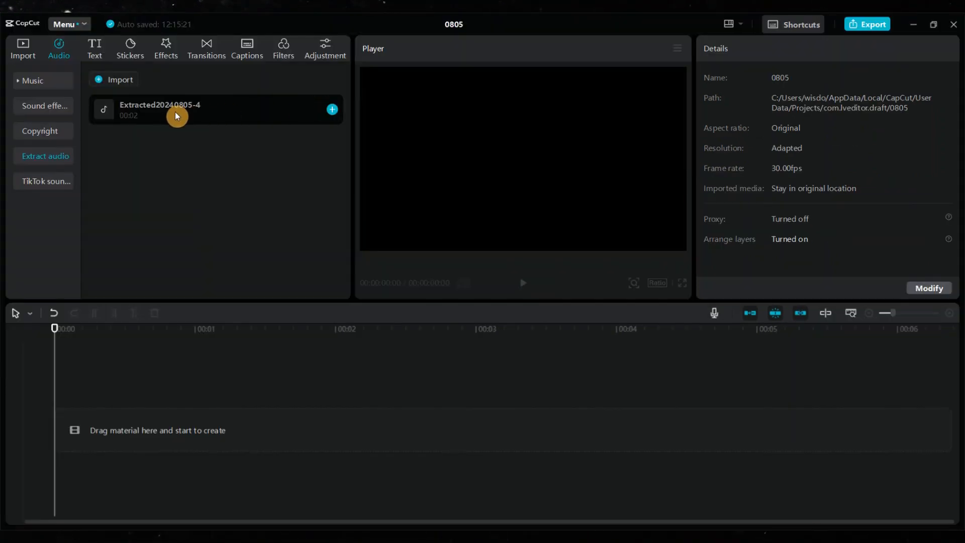
pyautogui.click(332, 110)
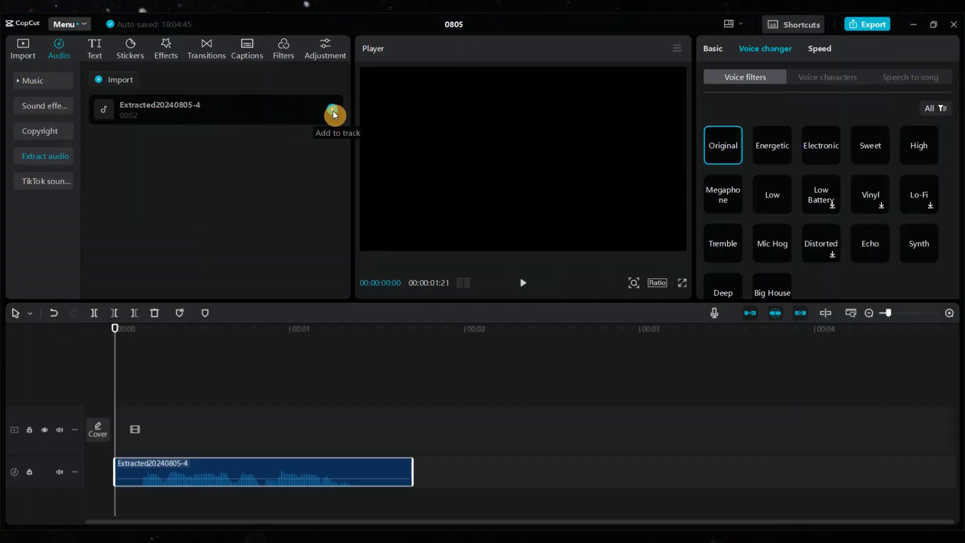
pyautogui.click(870, 24)
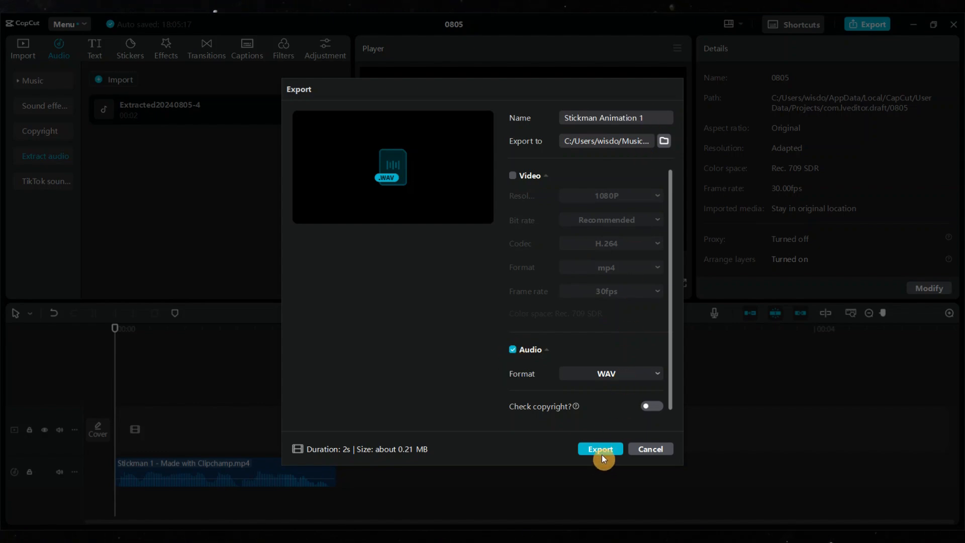
pyautogui.click(599, 449)
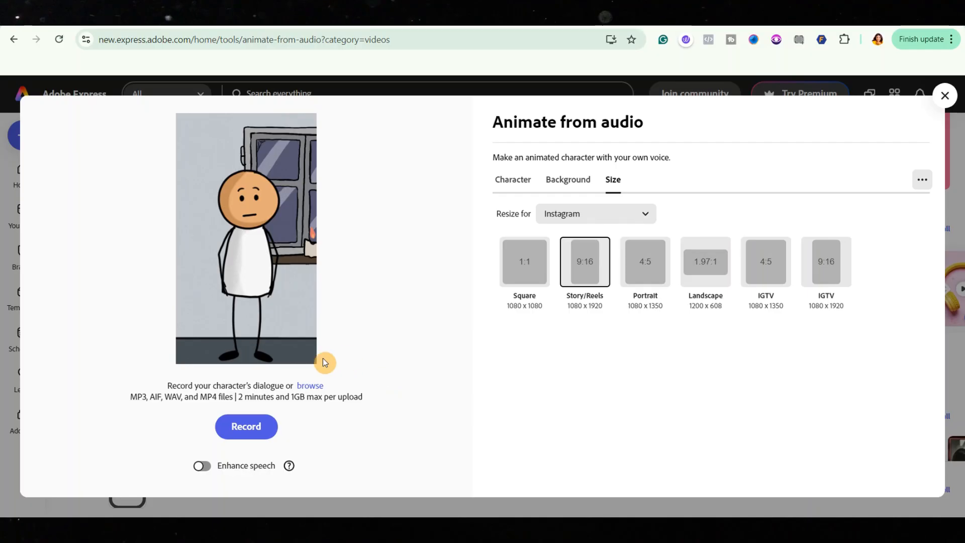
# - Upload the WAV voice file and download the generated 11-second animation as MP4
pyautogui.click(245, 426)
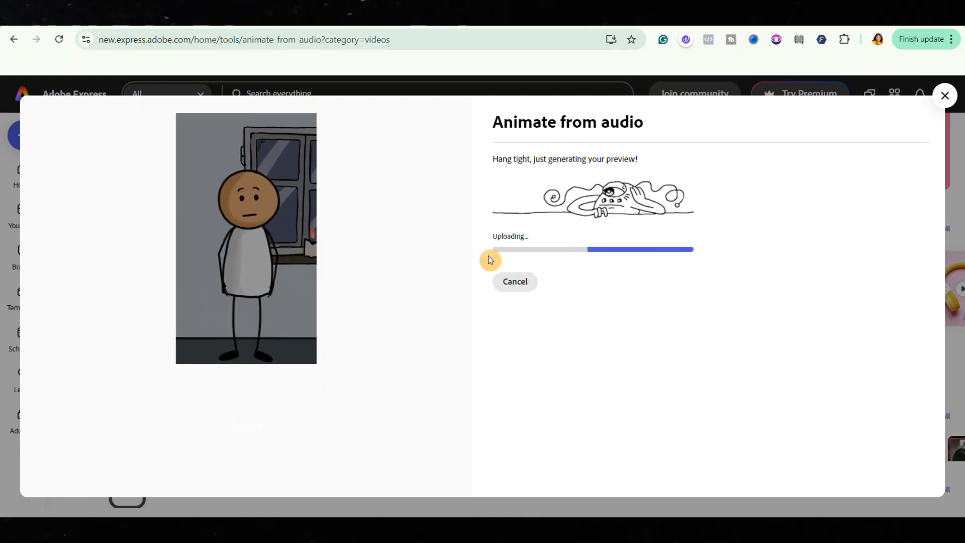
pyautogui.moveTo(591, 320)
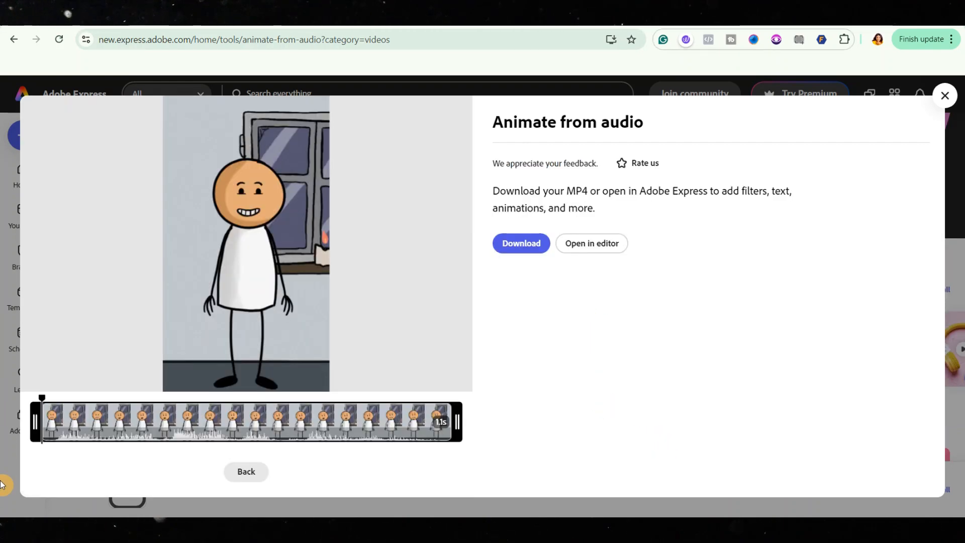
pyautogui.click(519, 243)
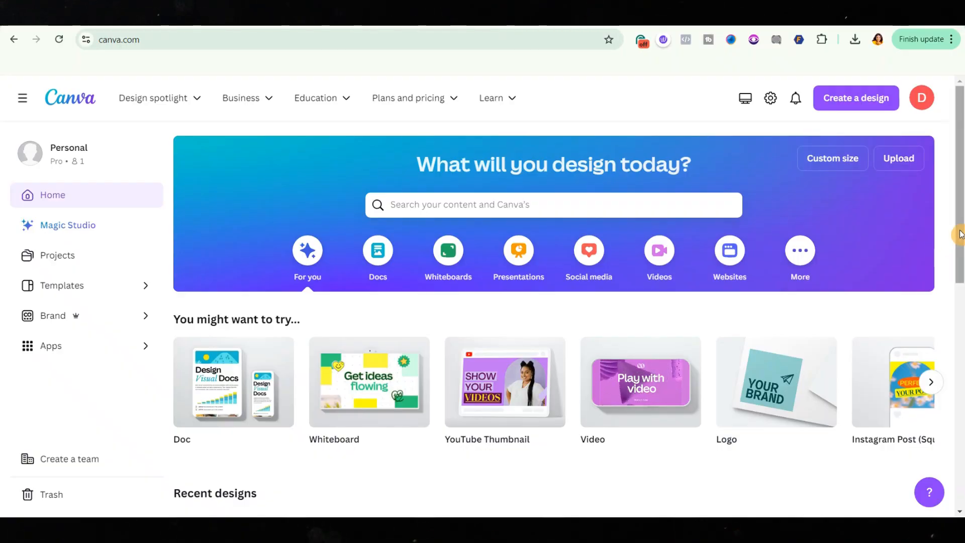
# - Create a YouTube Shorts sized design and add the first uploaded stickman clip
pyautogui.click(553, 204)
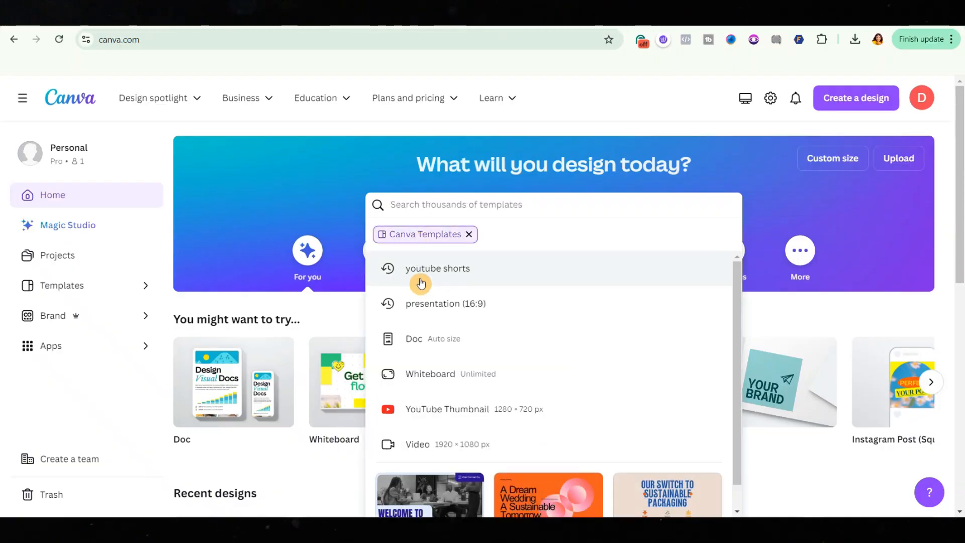
pyautogui.click(437, 268)
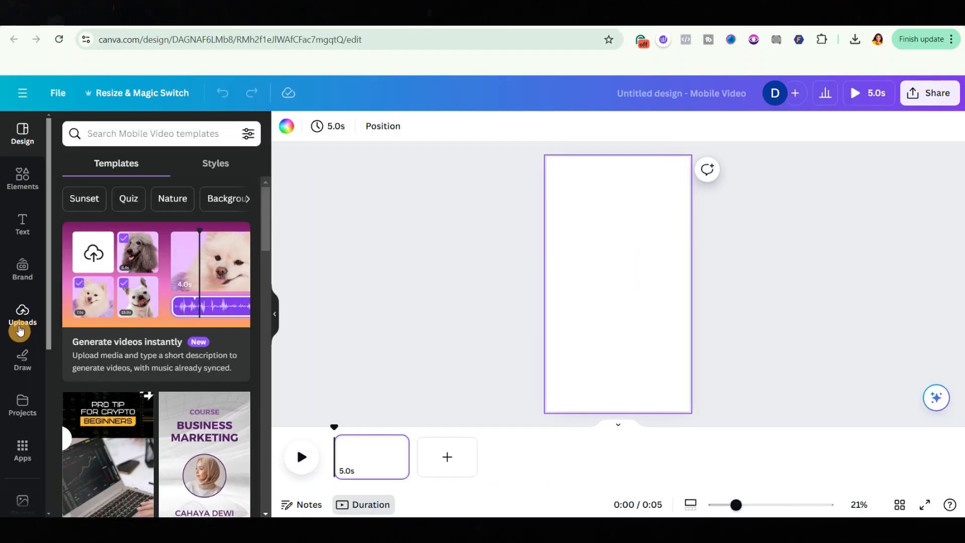
pyautogui.click(22, 314)
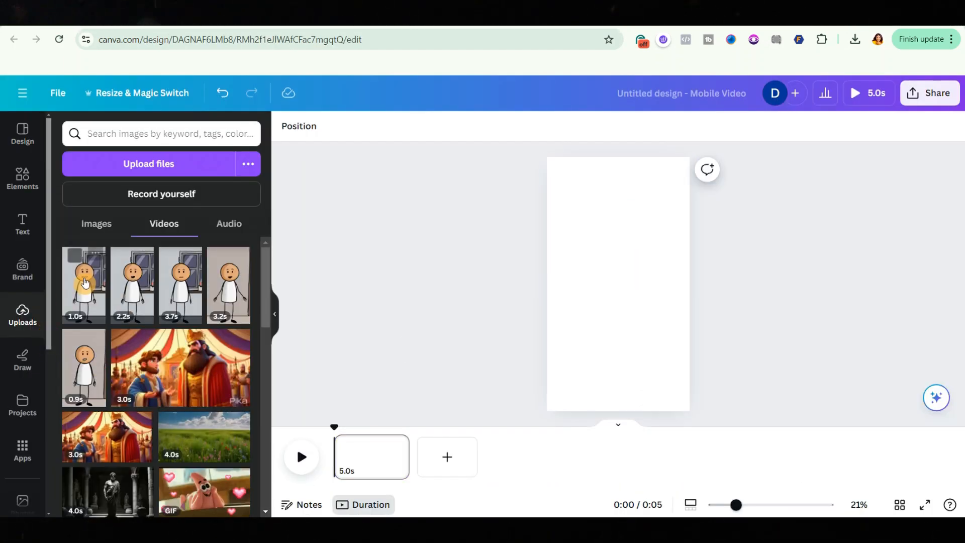
pyautogui.click(84, 284)
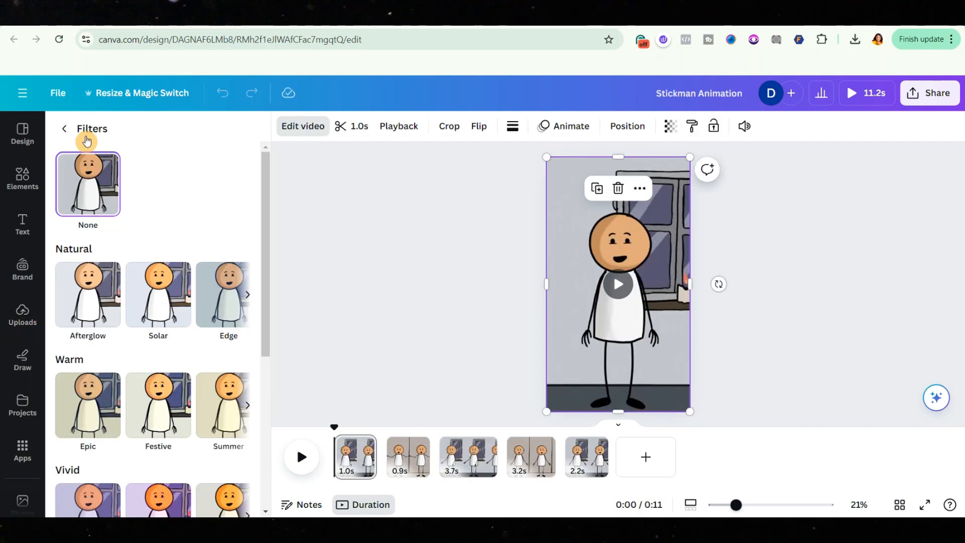
# - Scroll through the video filter options for the first stickman clip
pyautogui.scroll(-3)
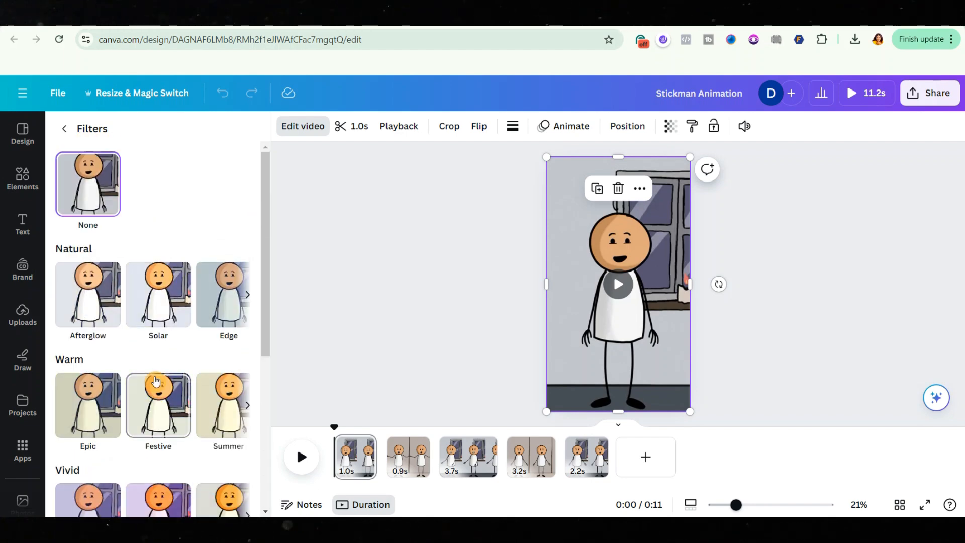
pyautogui.moveTo(930, 92)
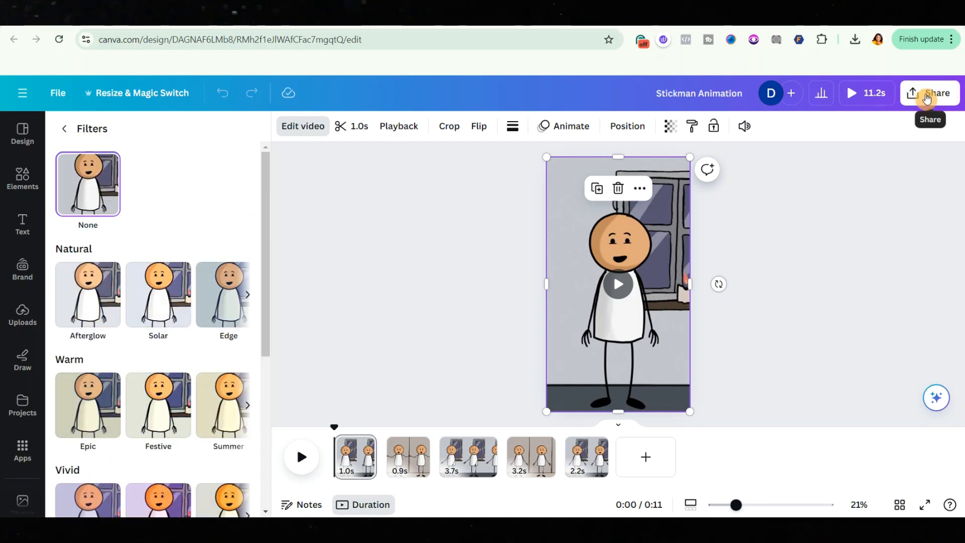
# - Download the five-page Stickman Animation as a 1080p MP4 video from Share > Download
pyautogui.click(933, 92)
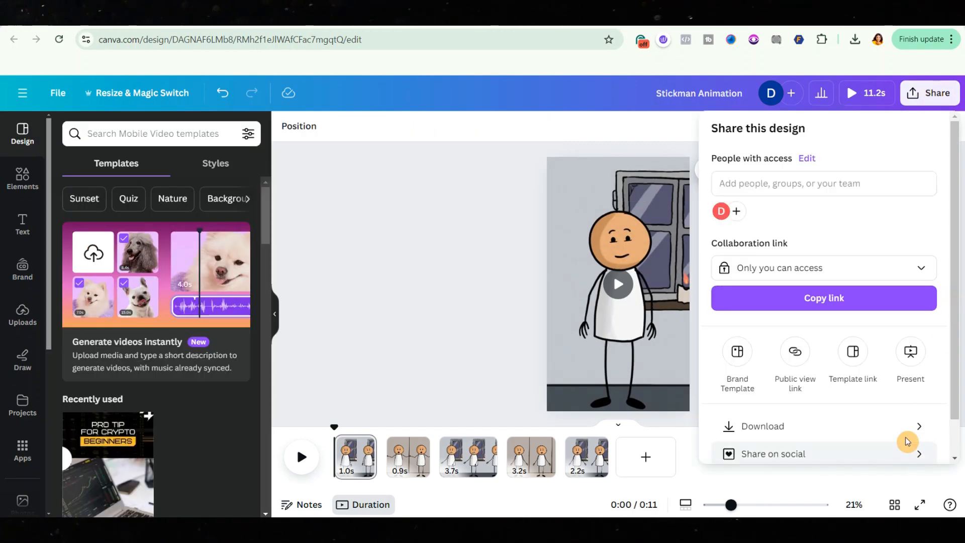
pyautogui.click(760, 426)
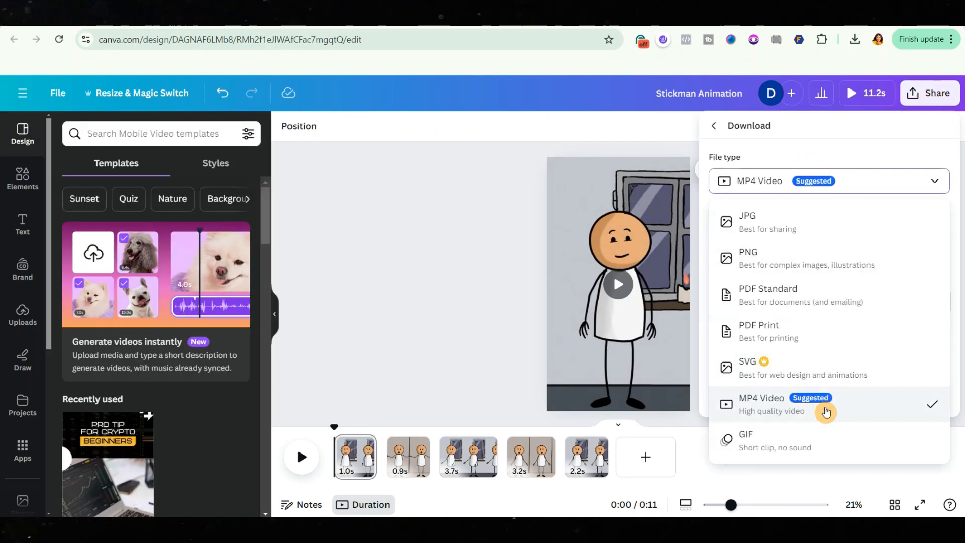
pyautogui.click(826, 405)
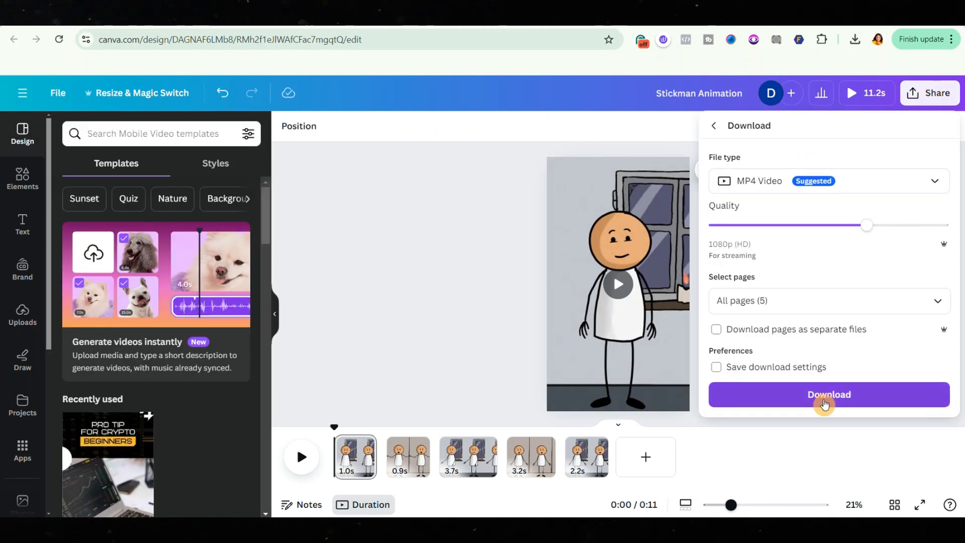